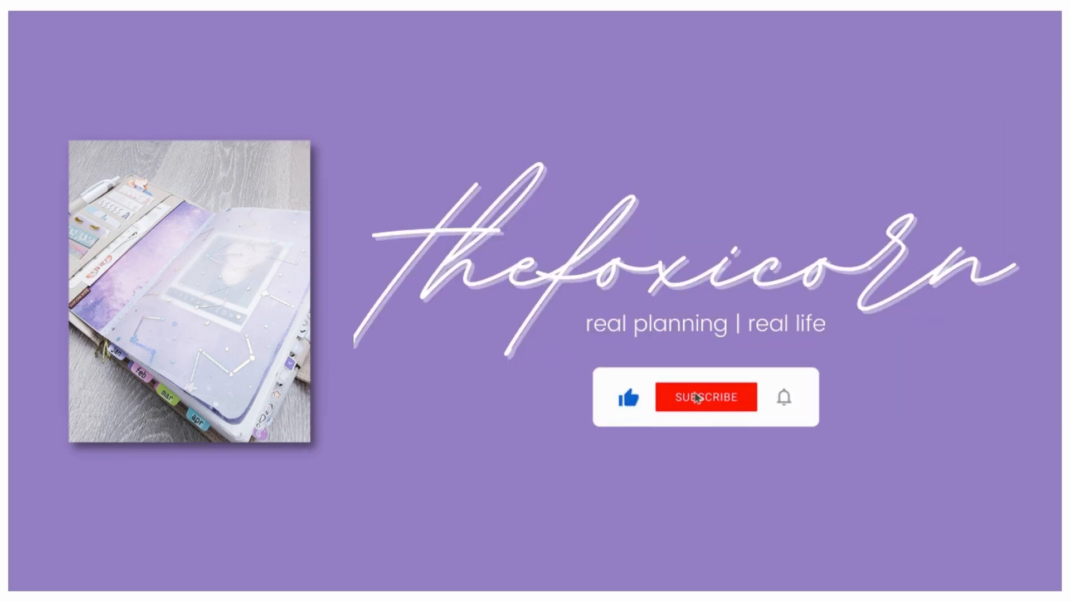
# Play thefoxicorn intro card until Subscribe turns to Subscribed and the title wipes away
pyautogui.click(706, 397)
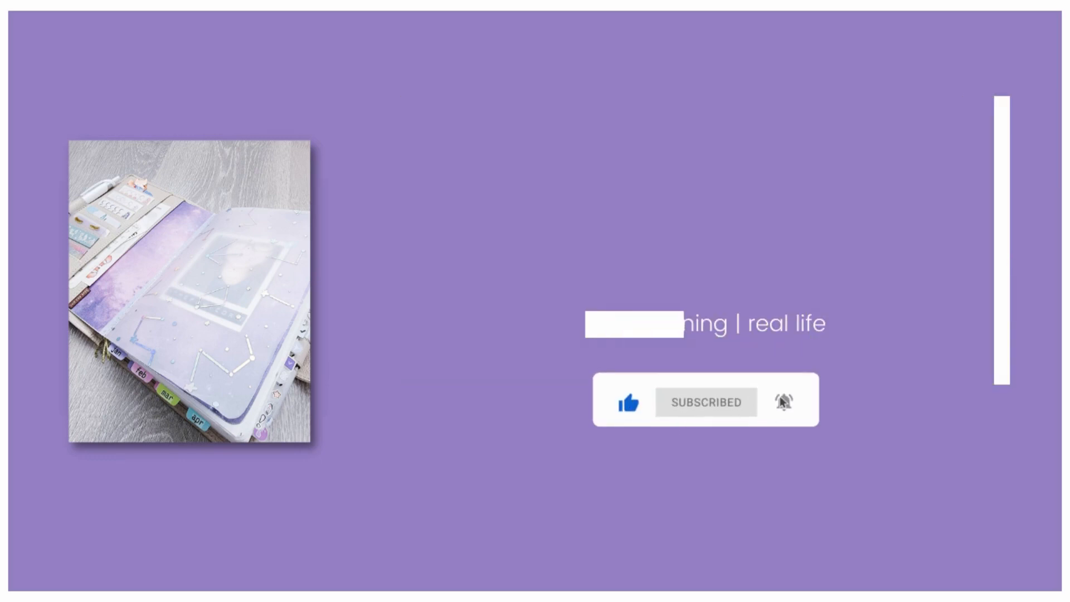